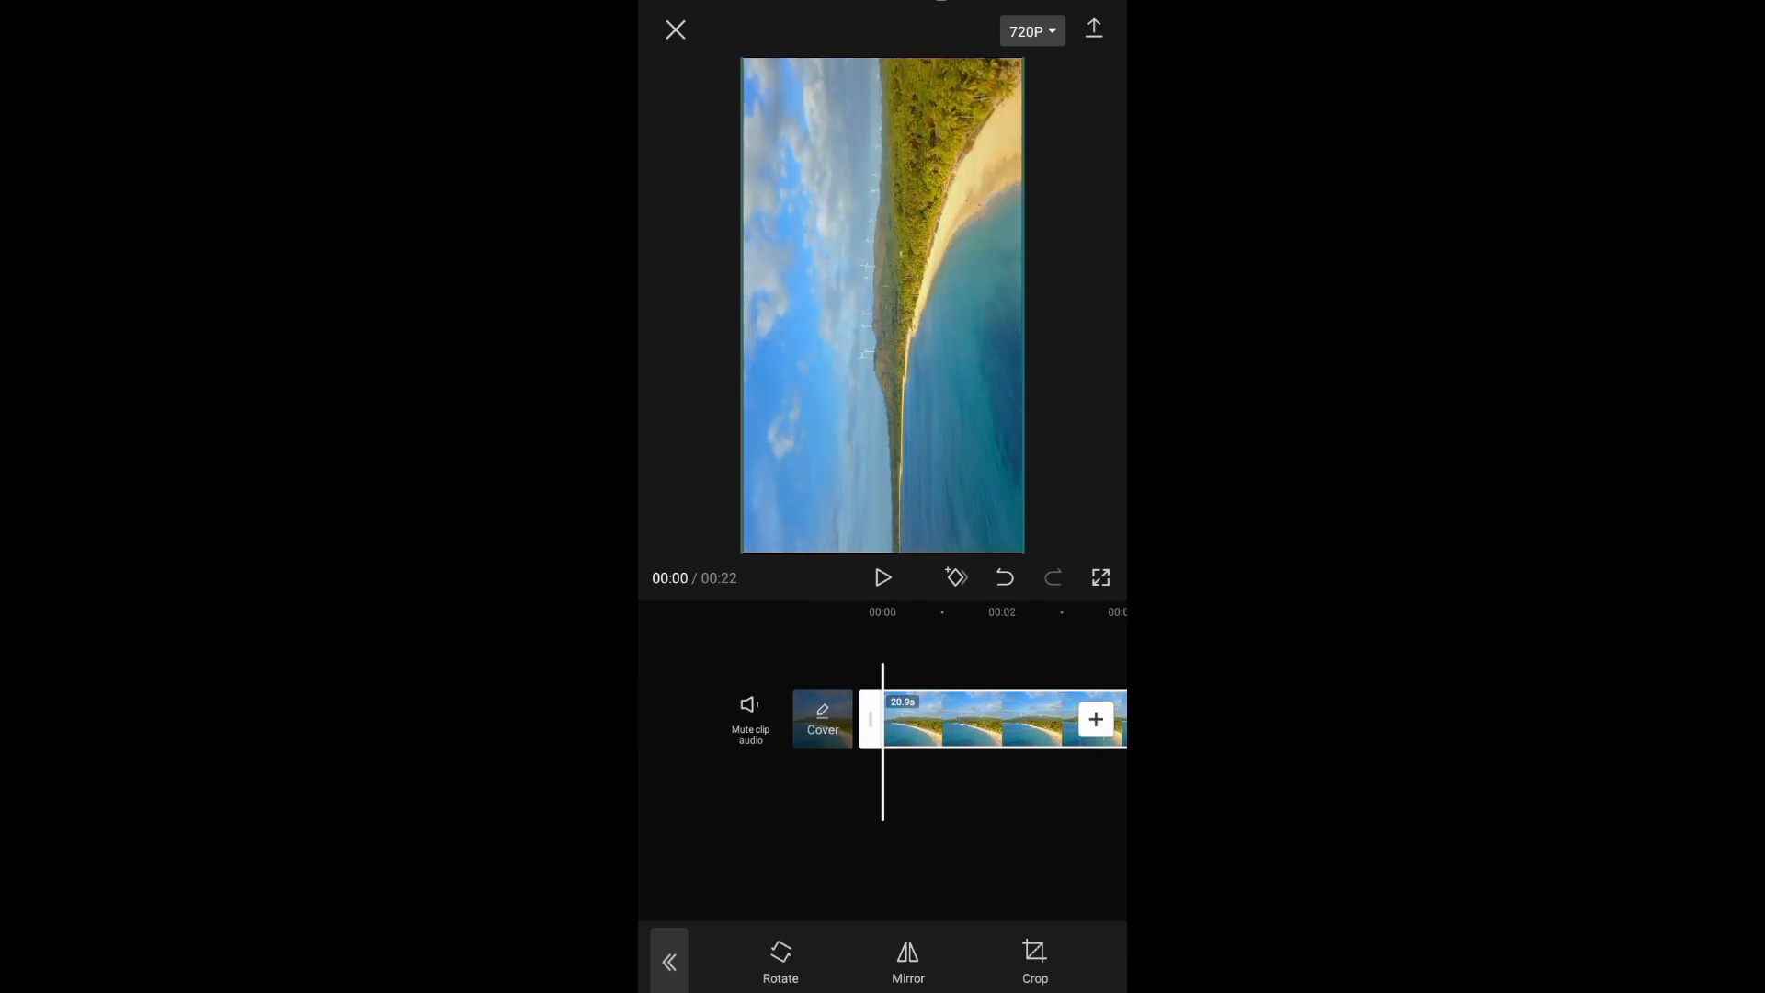
Rotate the beach clip the other way round and preview it filling the vertical frame
left_click(780, 957)
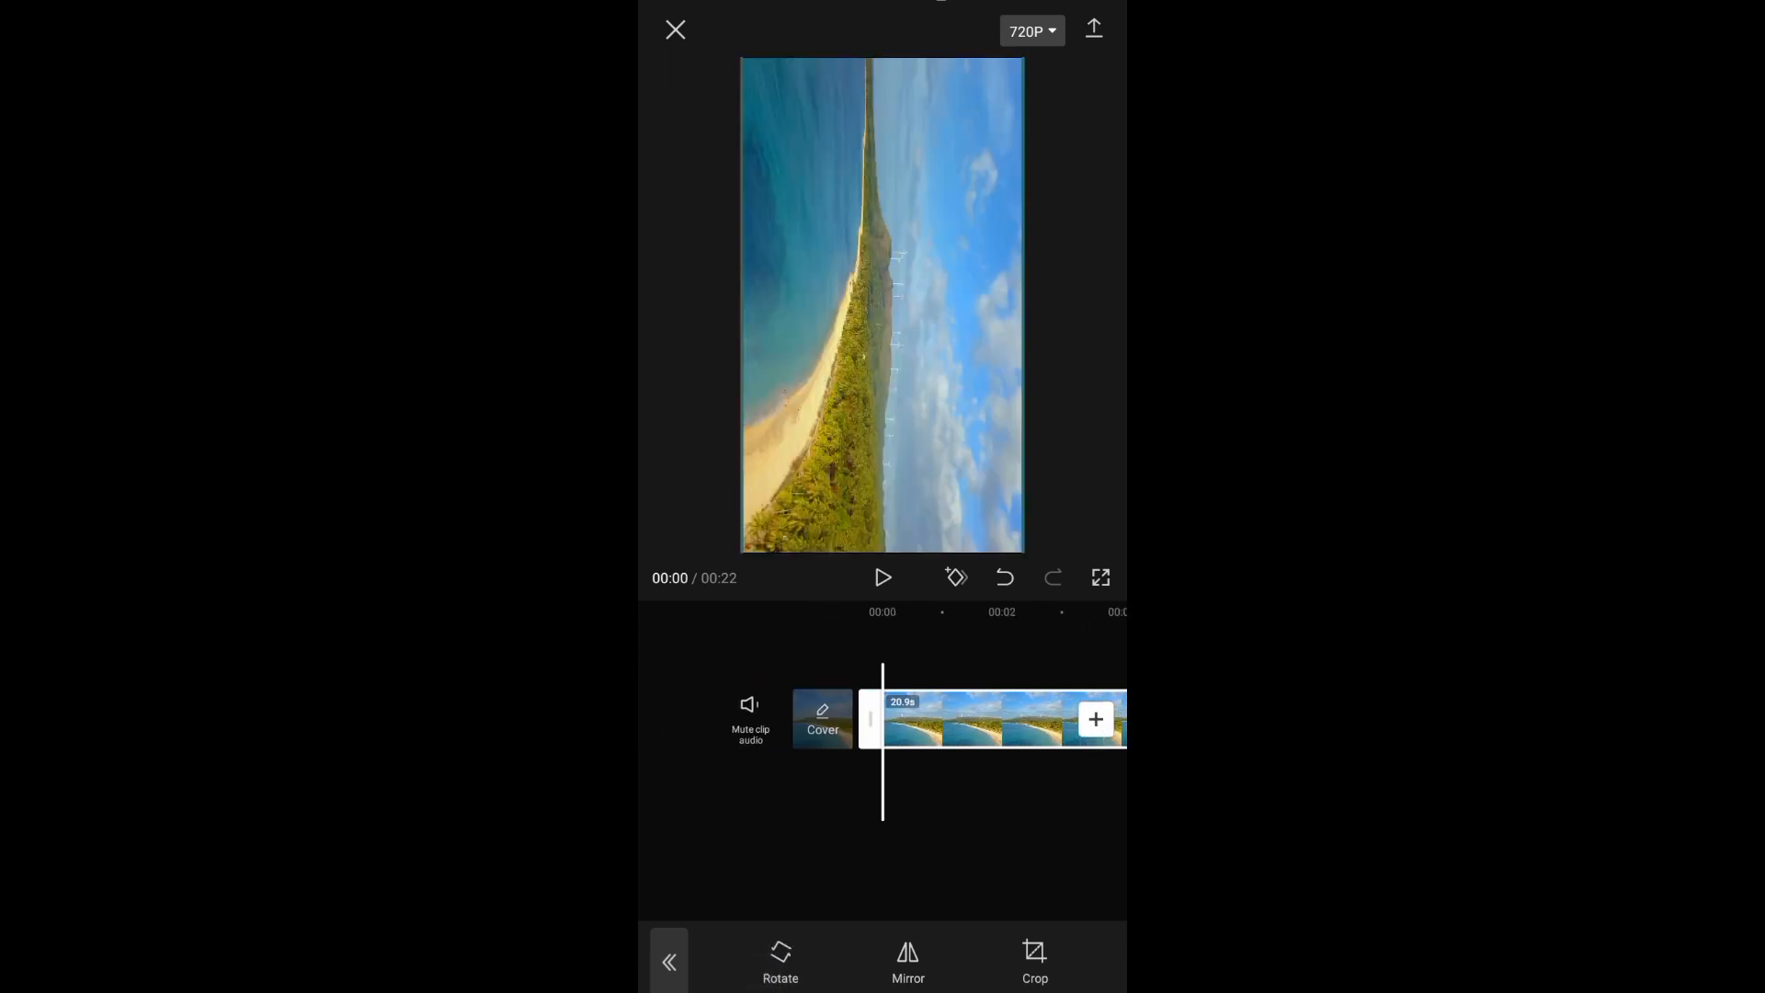
left_click(884, 577)
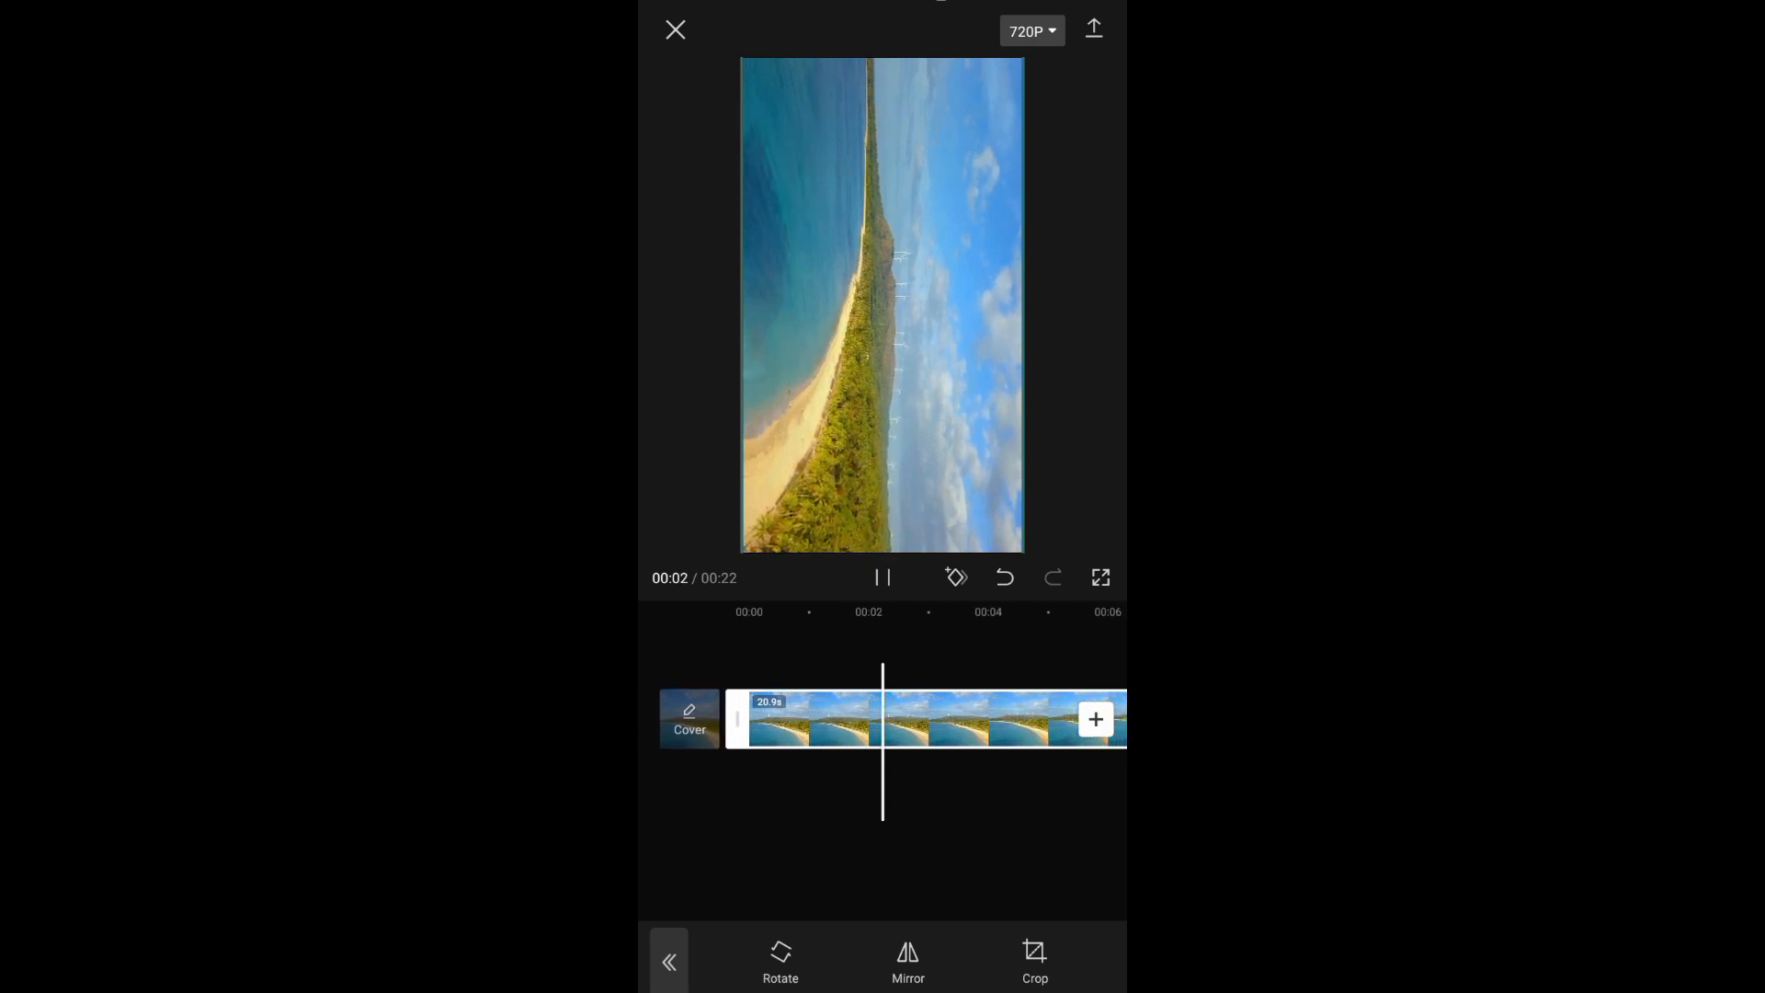
left_click(675, 29)
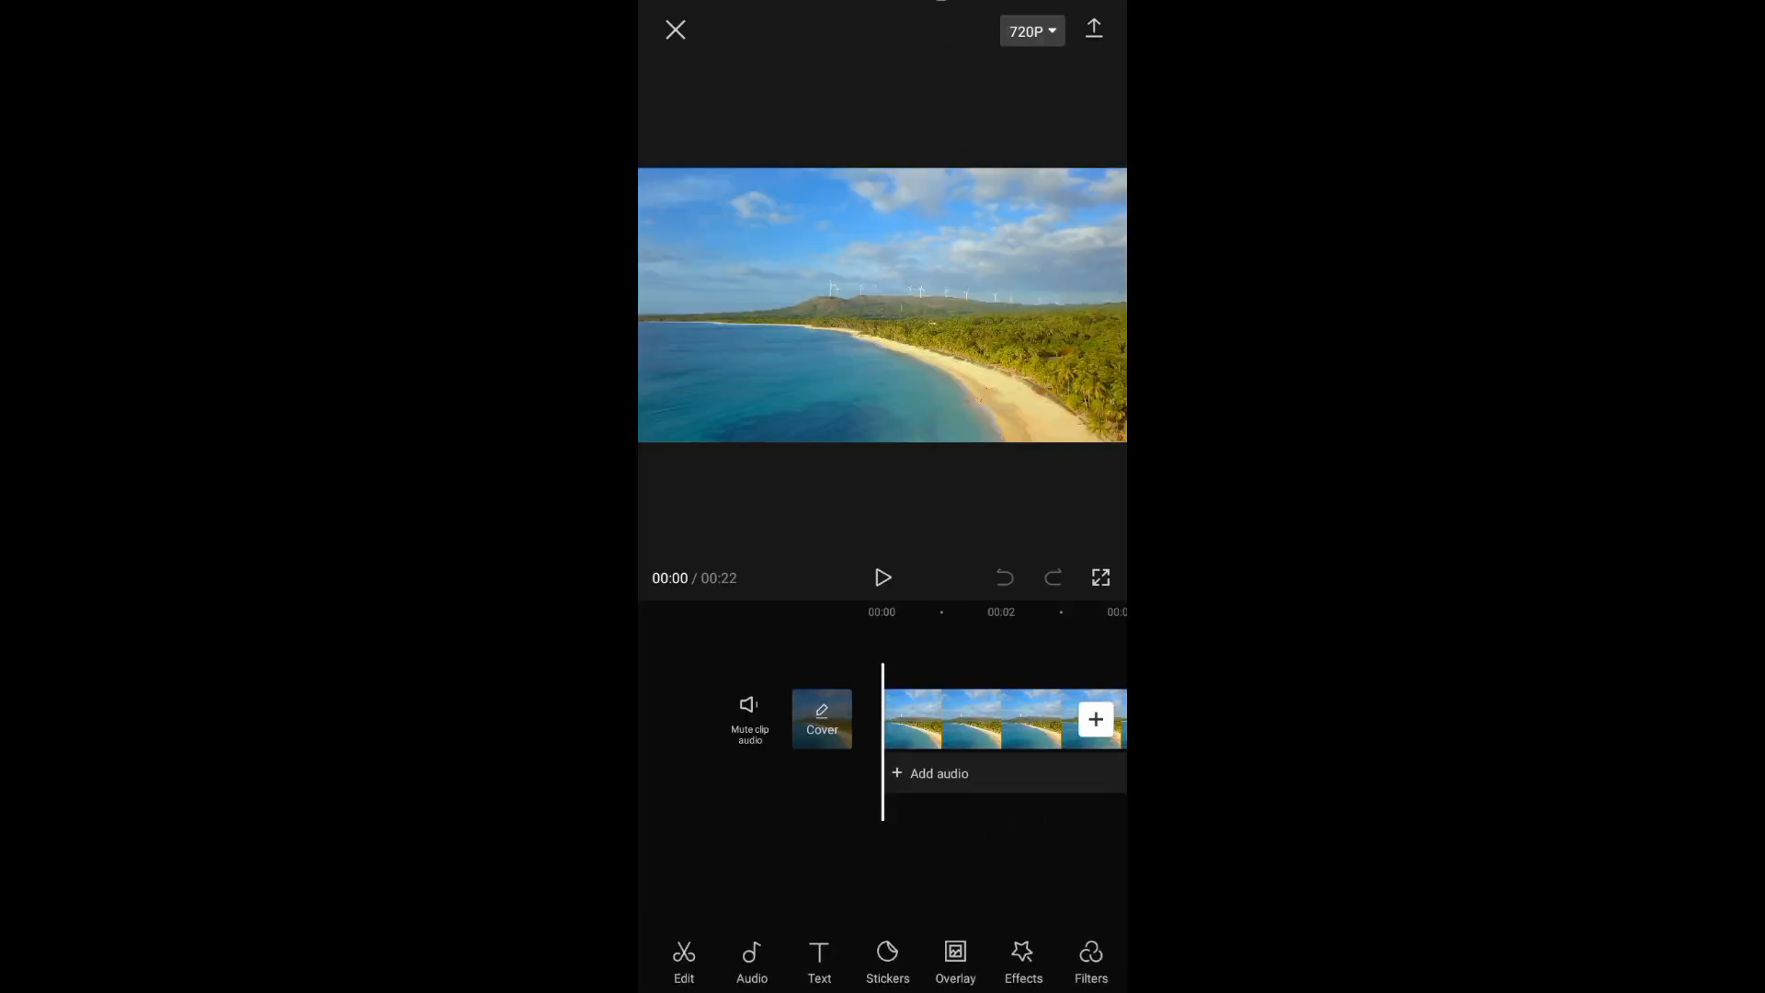
Bring up the Format aspect ratio choices for the landscape beach clip
left_click(1002, 719)
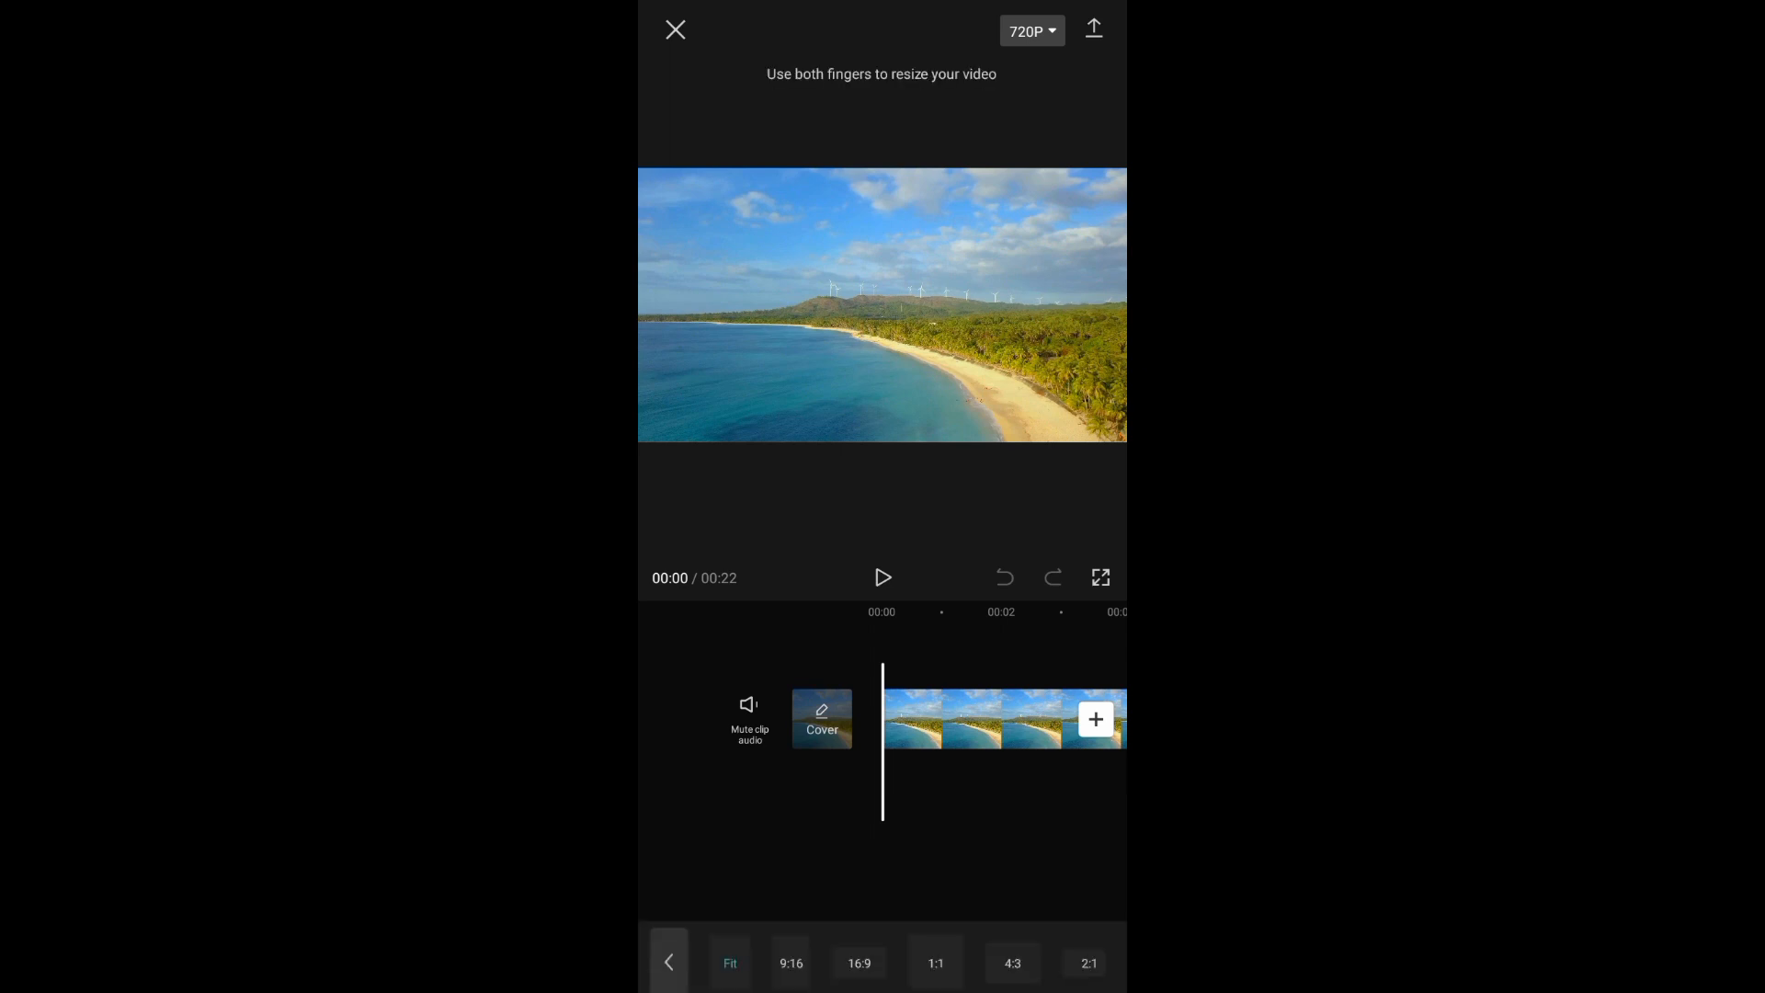
Set the project canvas to 9:16 vertical with the wide shot centered between black bands
left_click(790, 961)
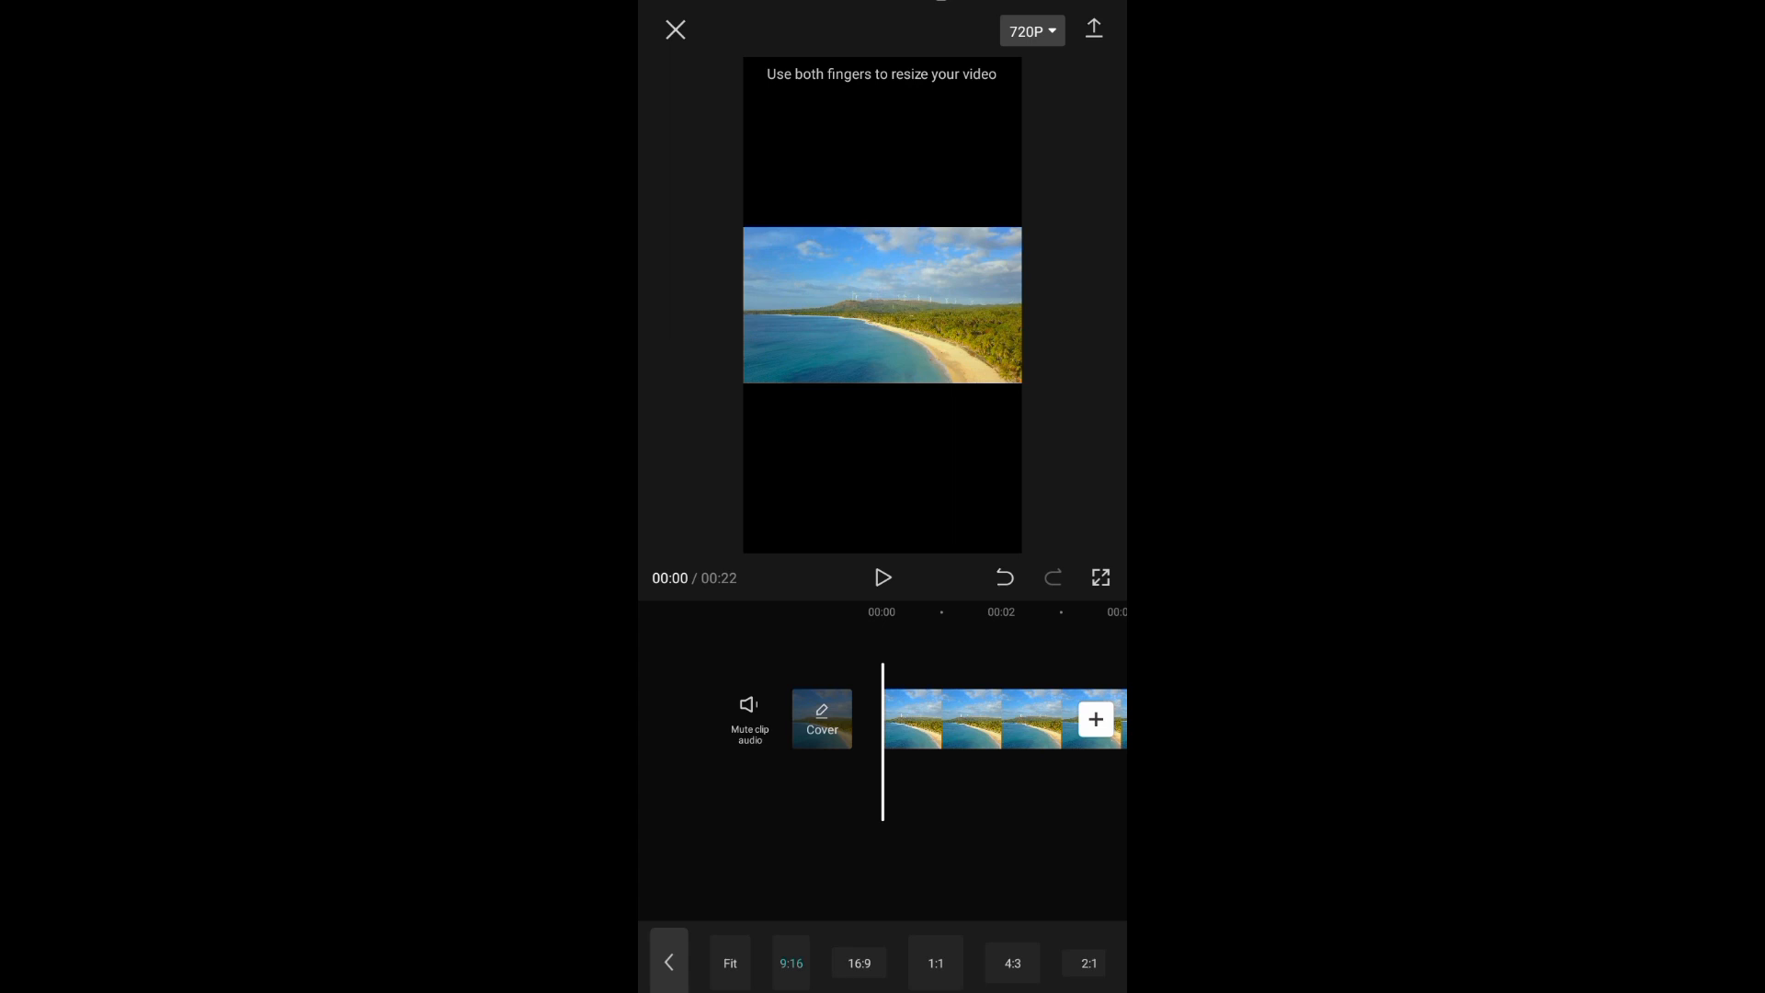
left_click(667, 962)
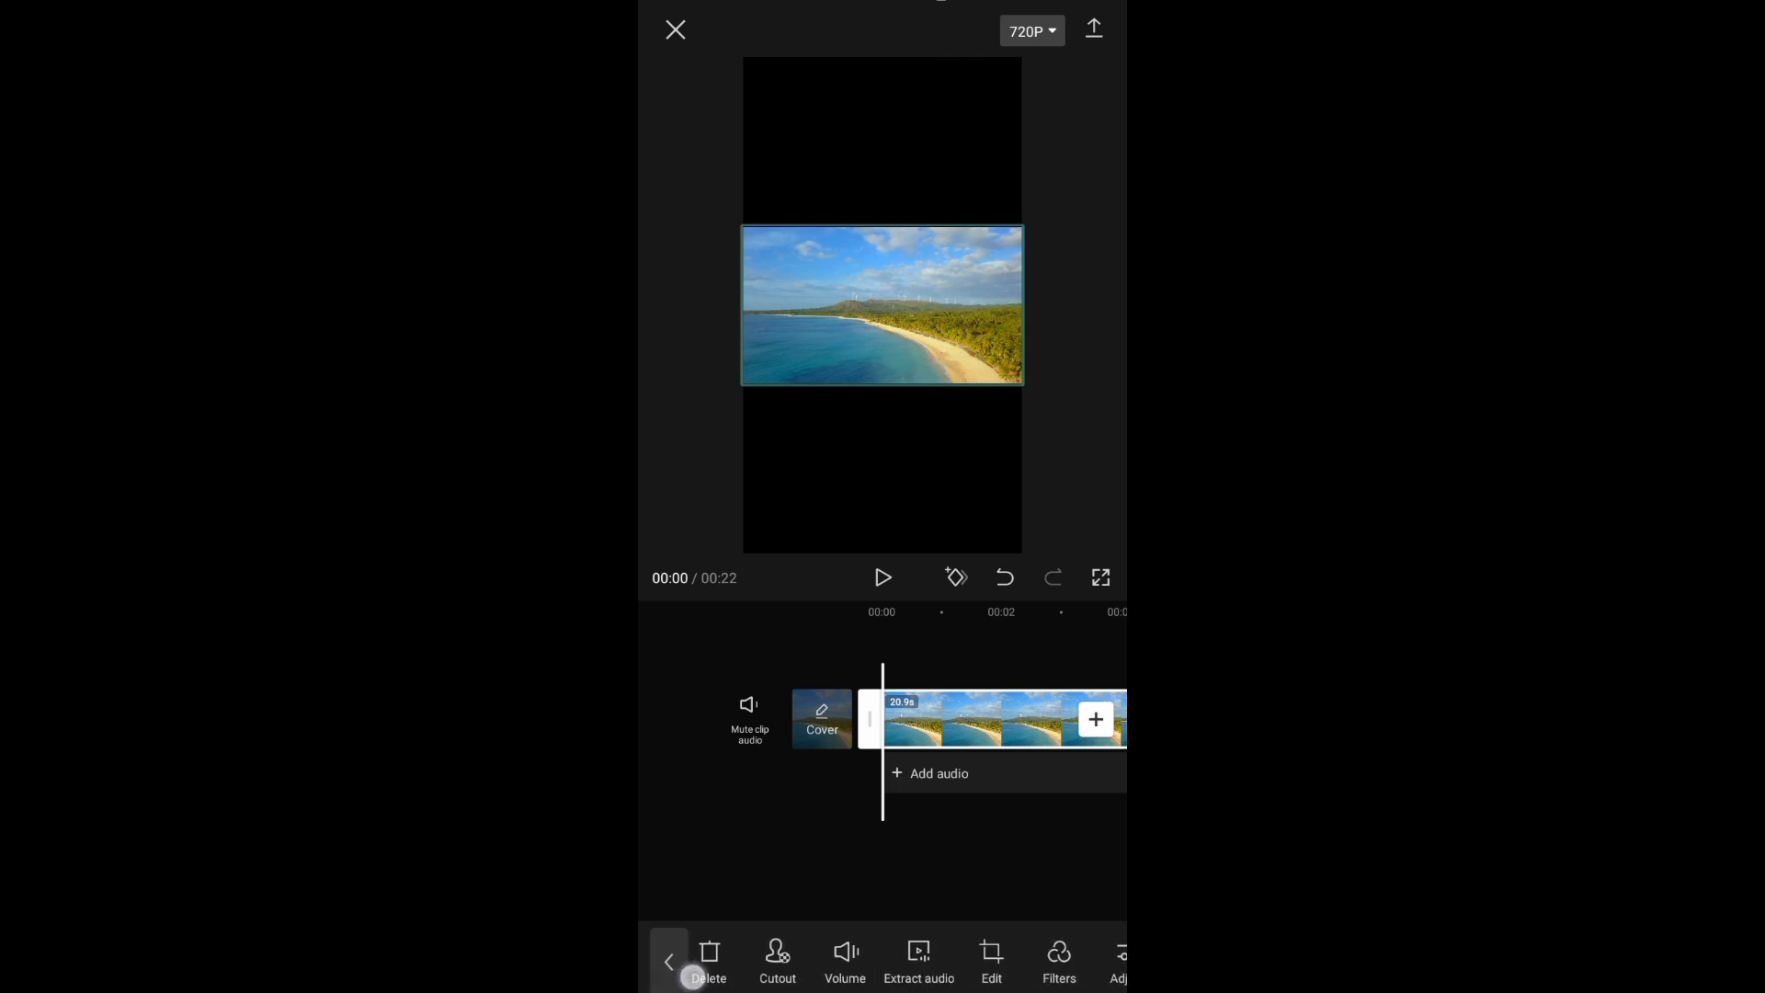
Rotate the clip sideways via Edit so it fills the 9:16 frame, then preview playback
left_click(991, 960)
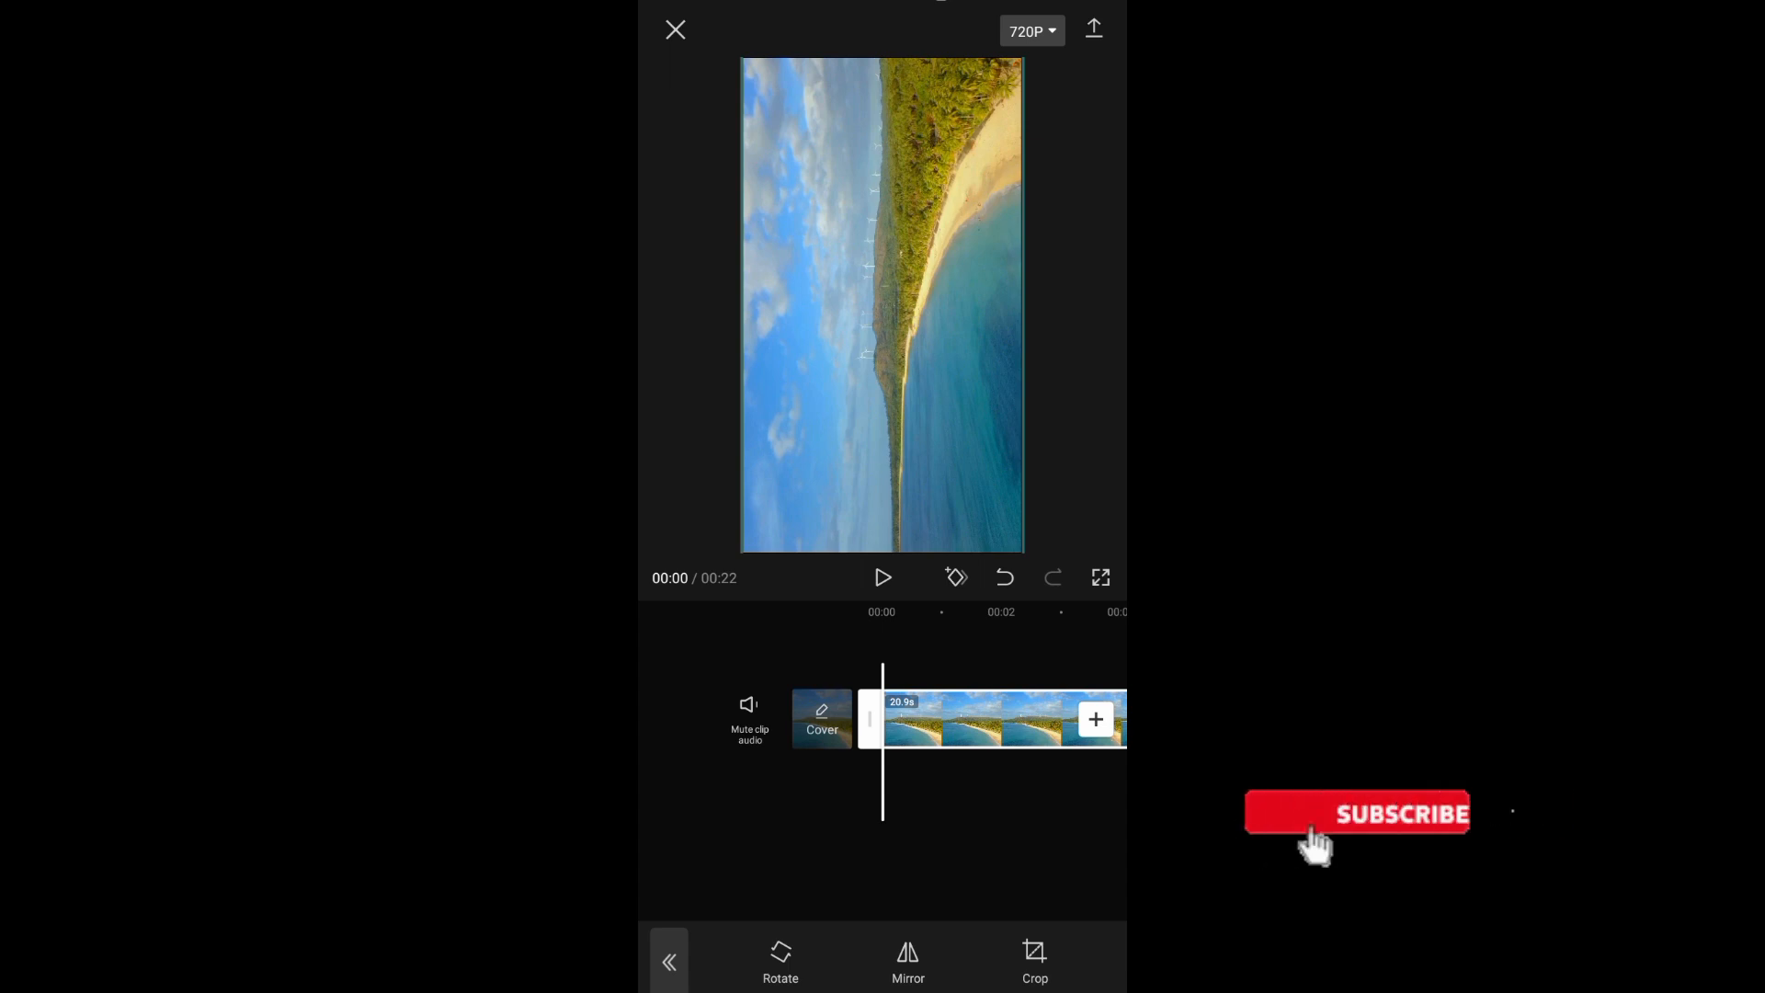
left_click(884, 577)
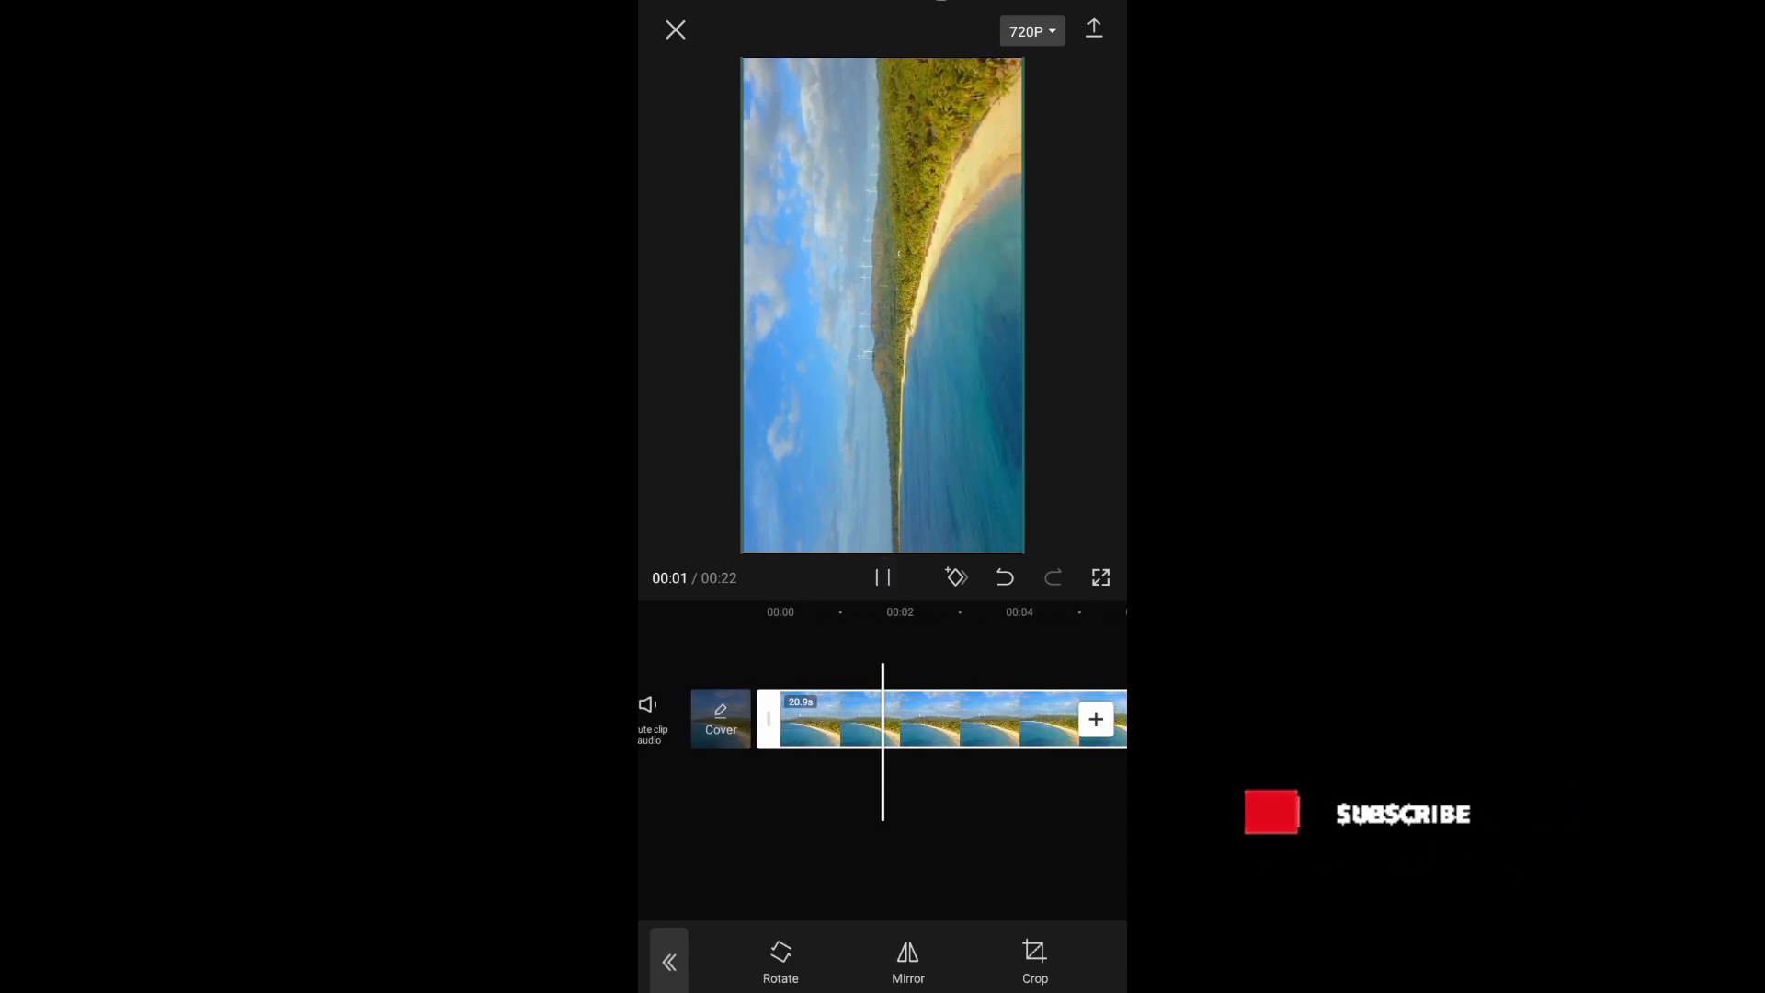